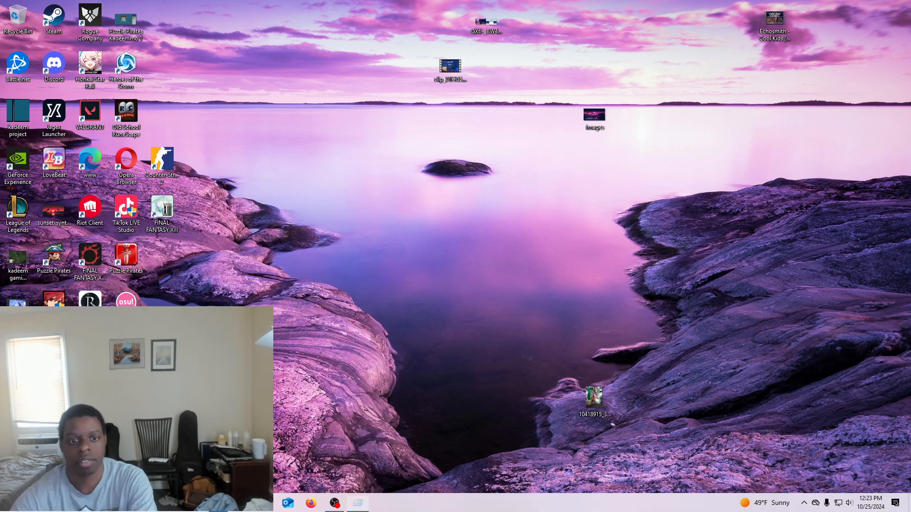
Limit boot to 8 processors in msconfig's advanced boot options, then exit without restarting.
key(Win+r)
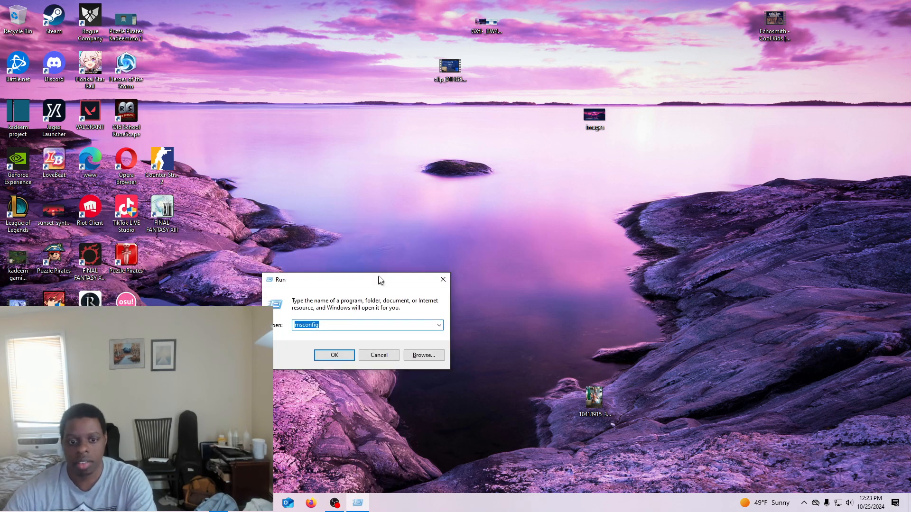
drag(342, 280, 363, 271)
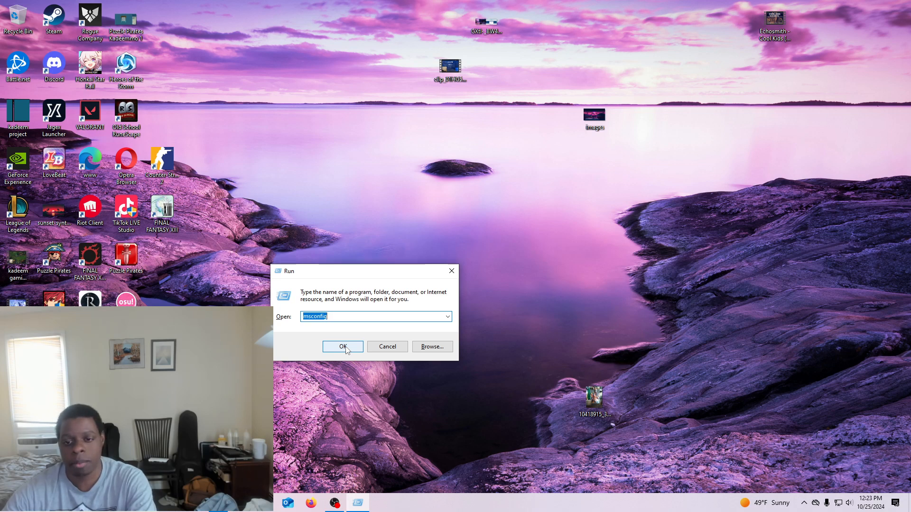
click(342, 346)
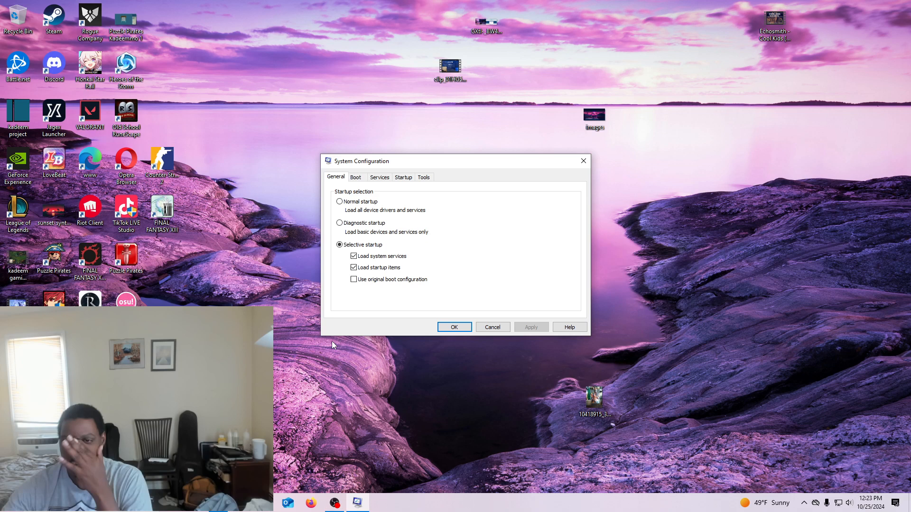
click(355, 177)
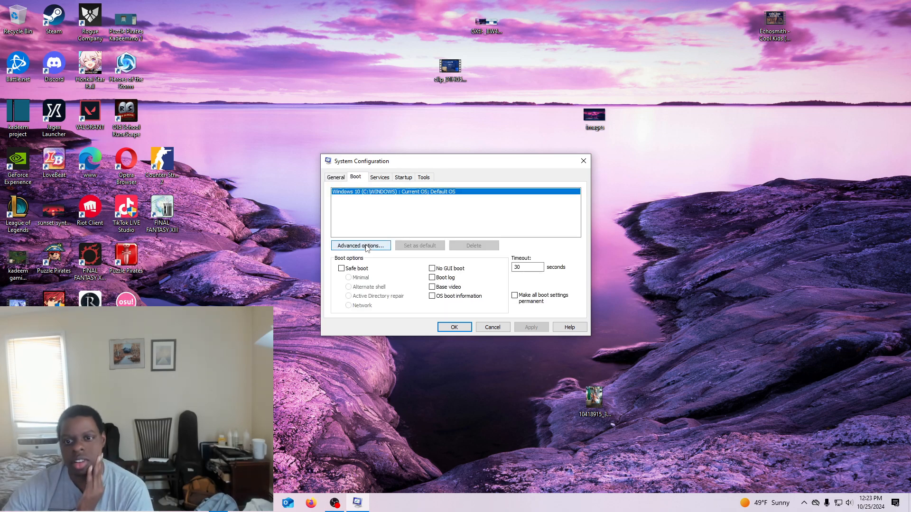
click(360, 246)
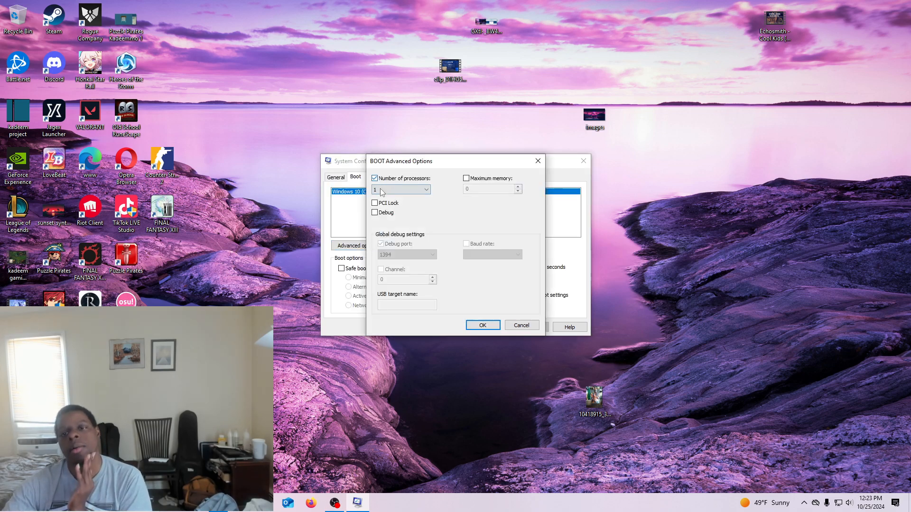
click(426, 190)
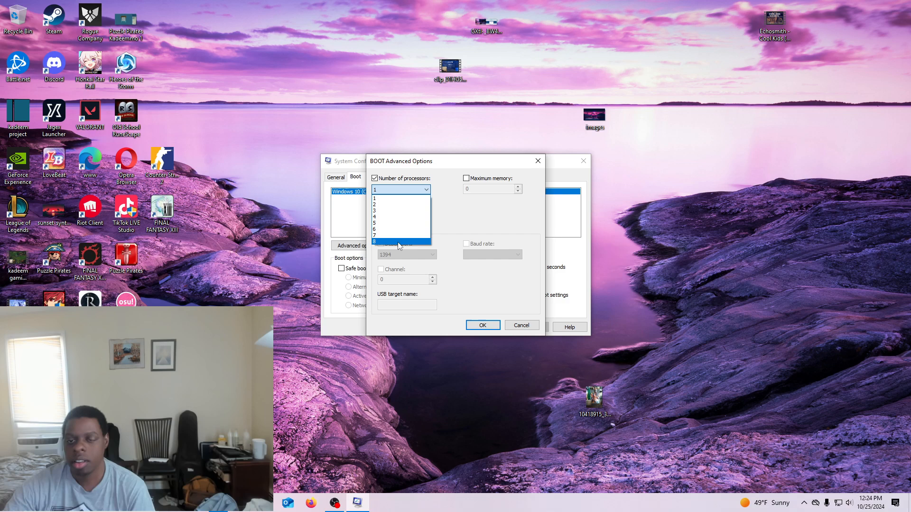
click(521, 324)
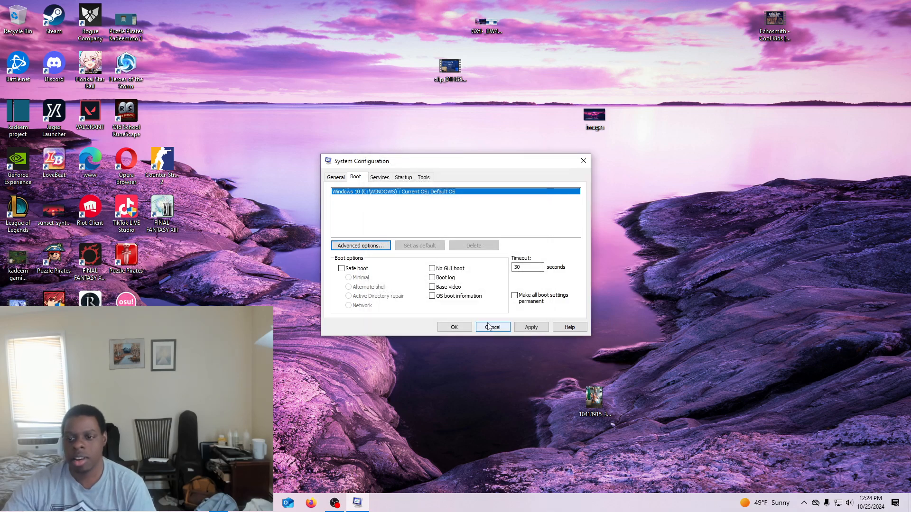
click(455, 327)
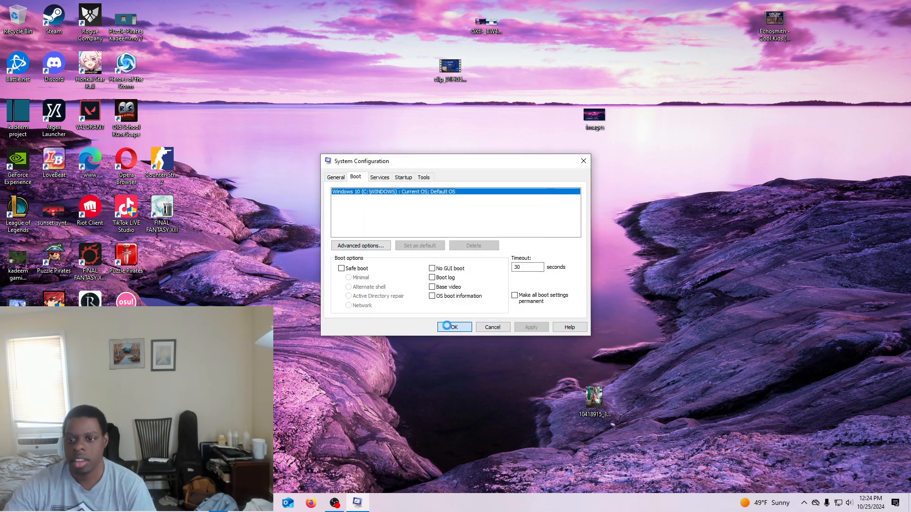
click(454, 327)
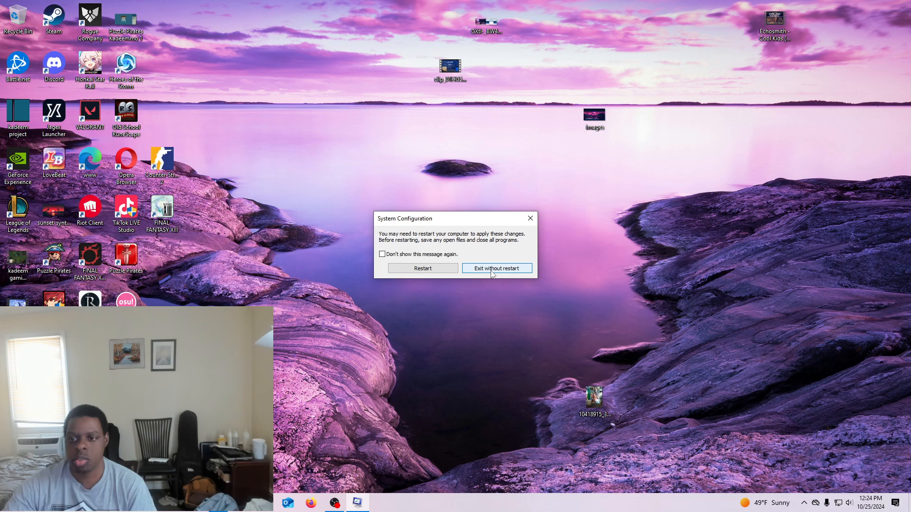
click(497, 268)
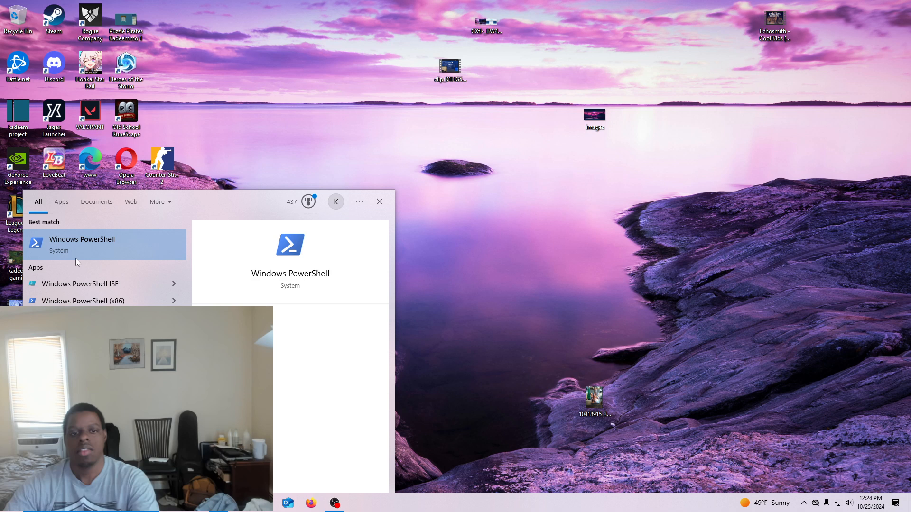
Run PowerShell as administrator from the search results.
right_click(82, 244)
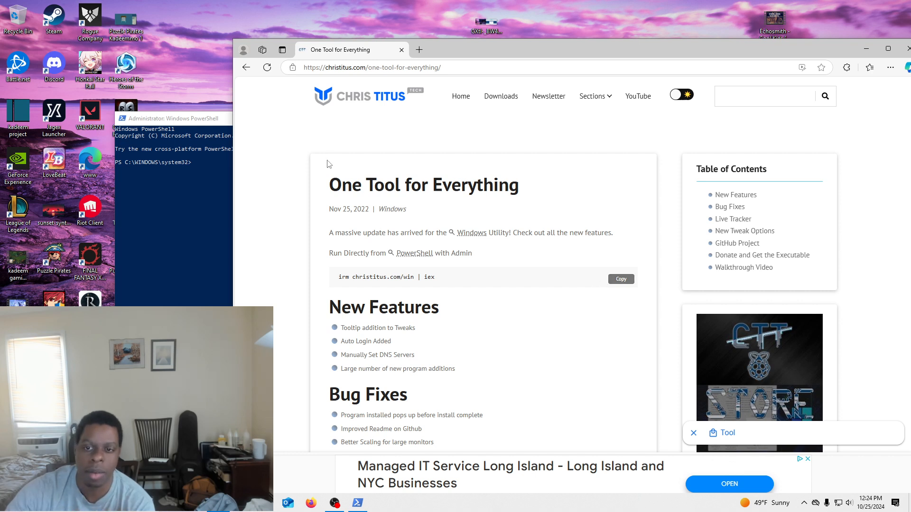
mouse_move(608, 266)
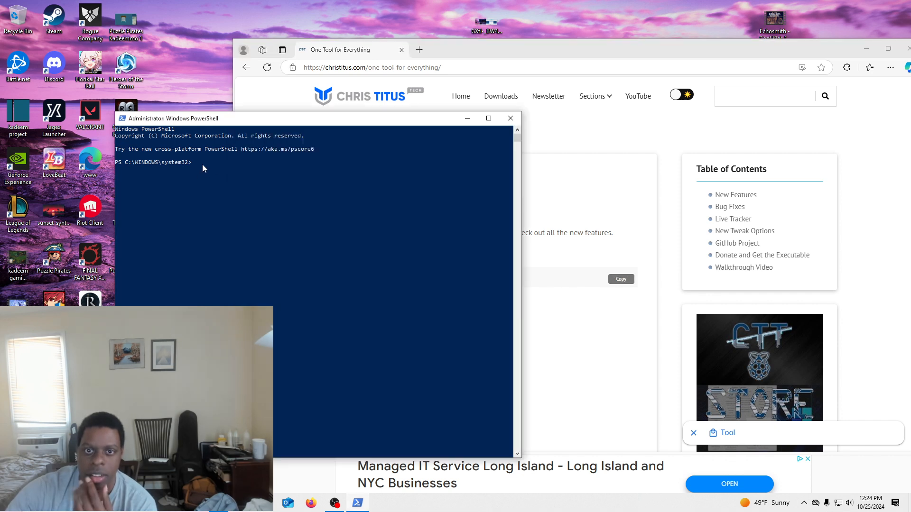
Run 'irm christitus.com/win | iex' in the admin PowerShell prompt.
text(irm christitus.com/win | iex)
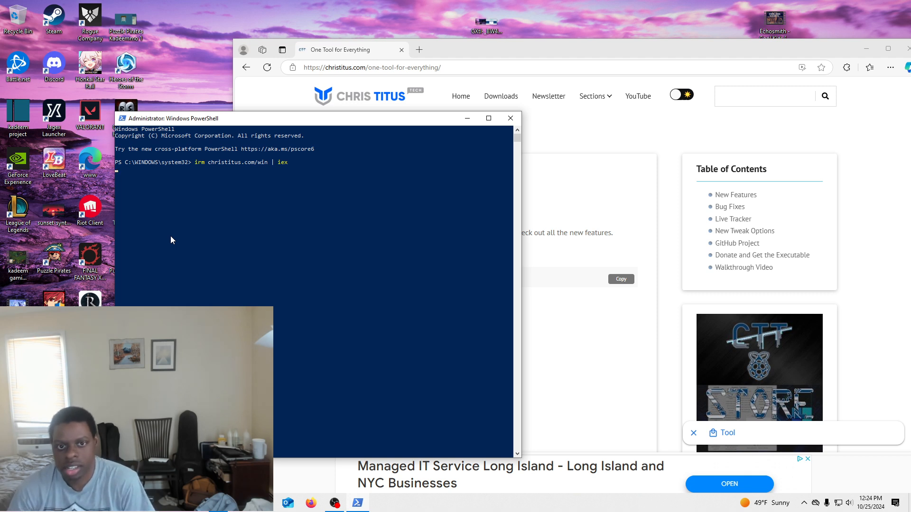
key(enter)
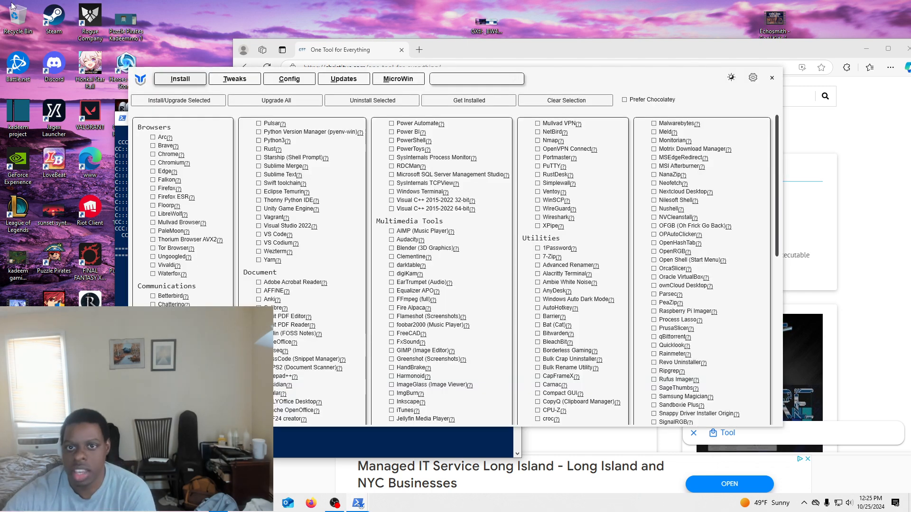
Check the Standard recommended tweaks on WinUtil's Tweaks tab and run them.
click(234, 78)
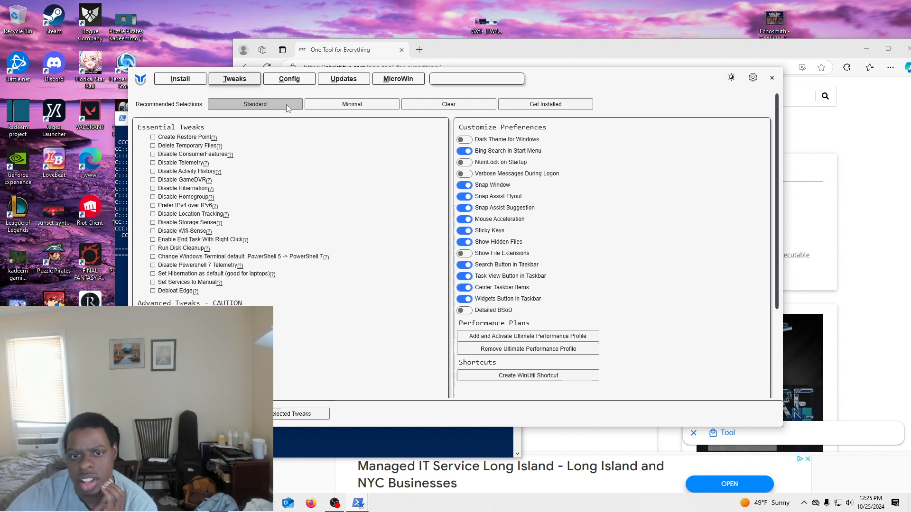
click(255, 104)
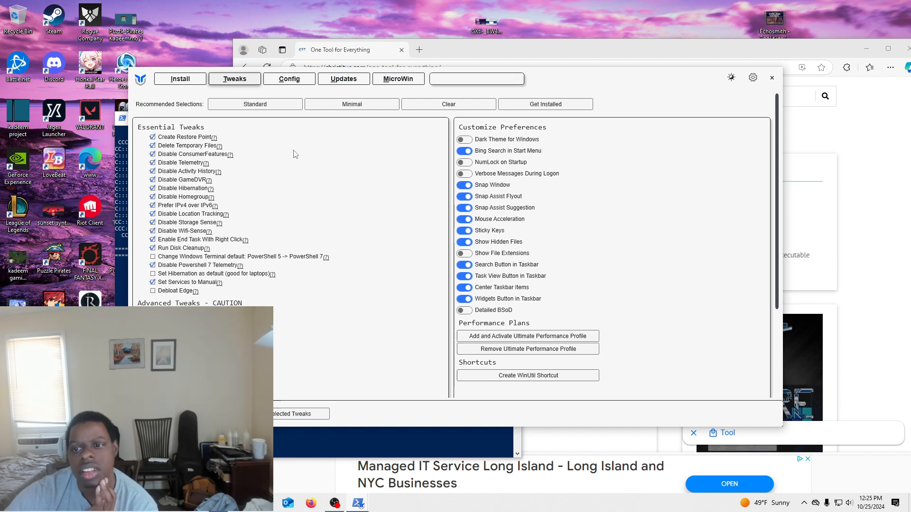
scroll(down, 3)
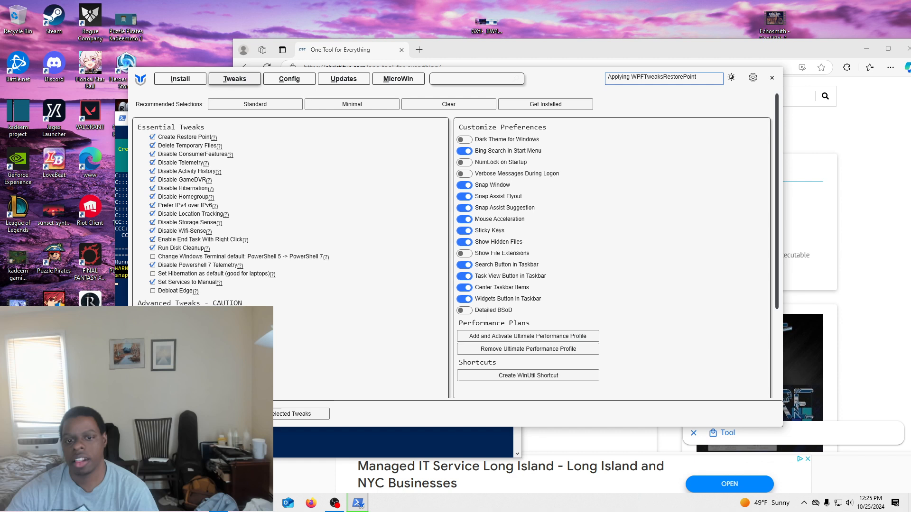
scroll(down, 3)
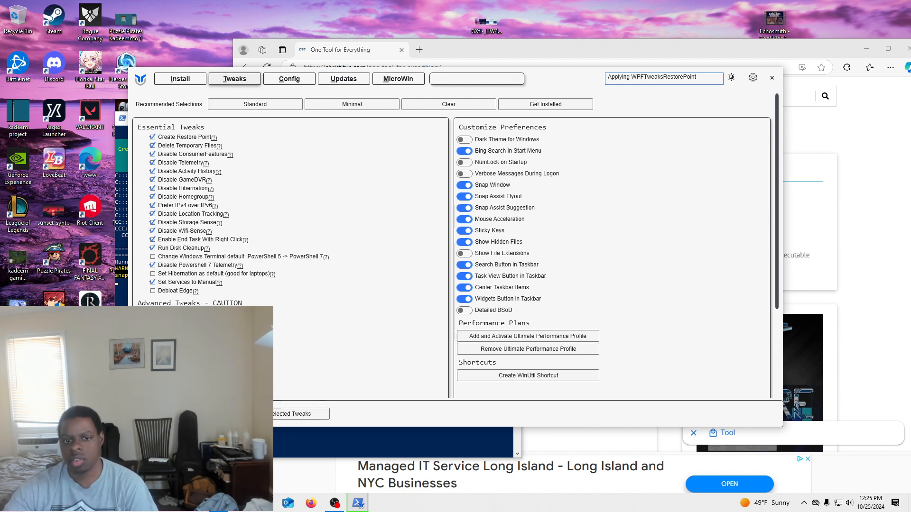
scroll(down, 3)
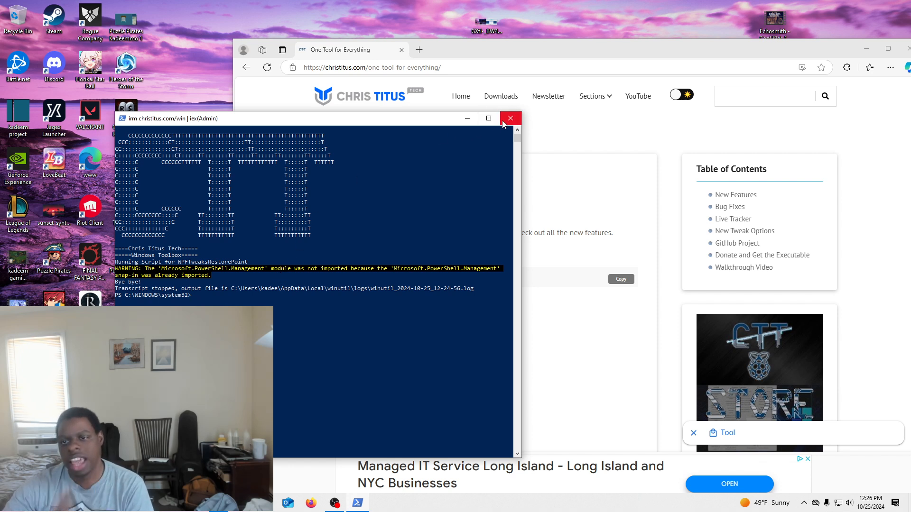
mouse_move(510, 118)
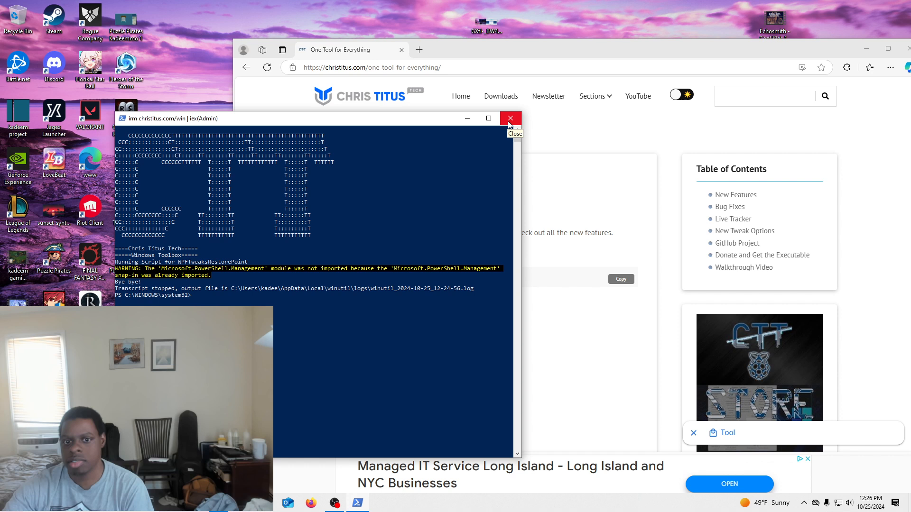
Force-close the unresponsive administrator PowerShell window.
click(510, 118)
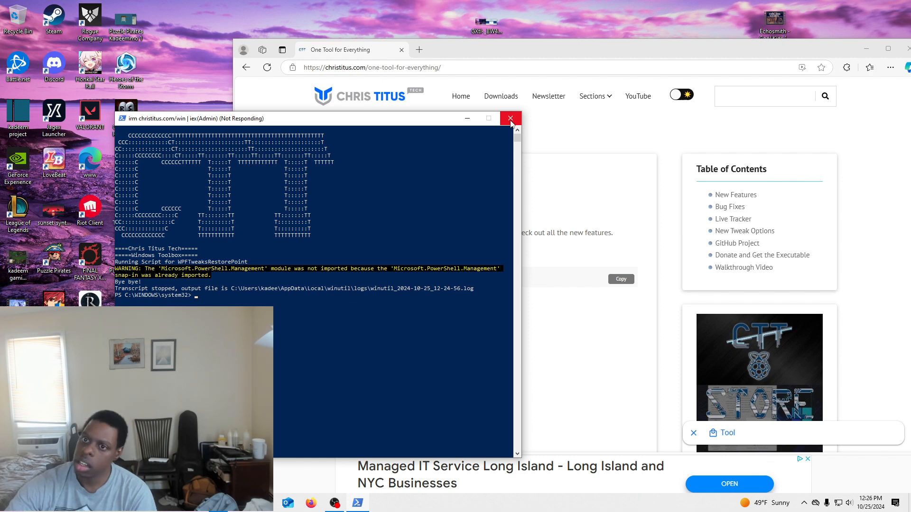
click(510, 118)
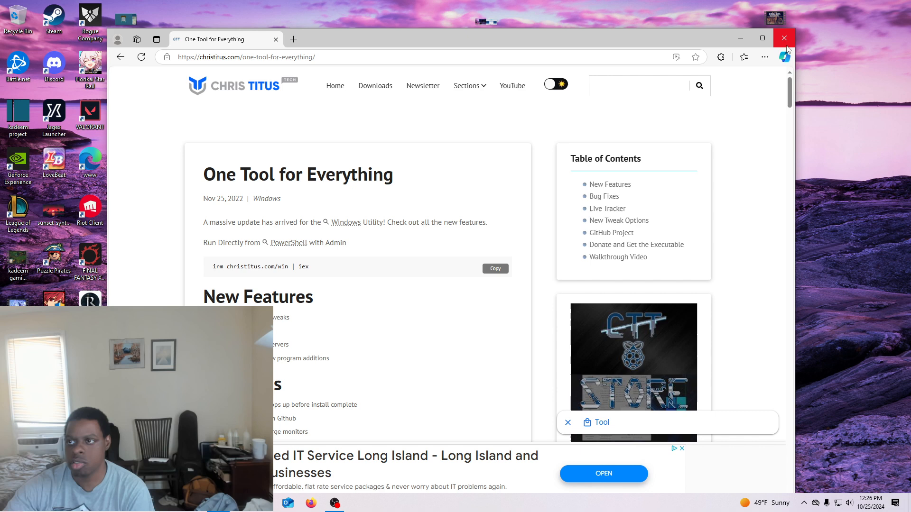
mouse_move(784, 38)
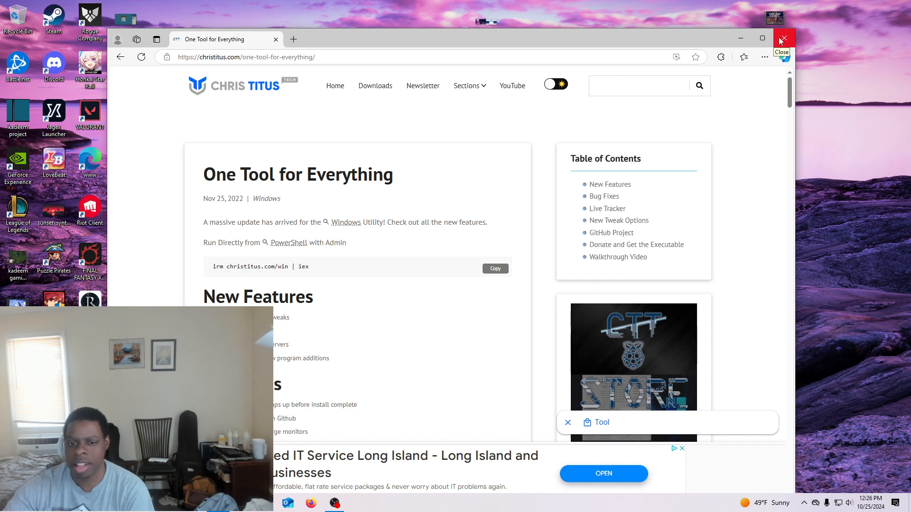
click(782, 39)
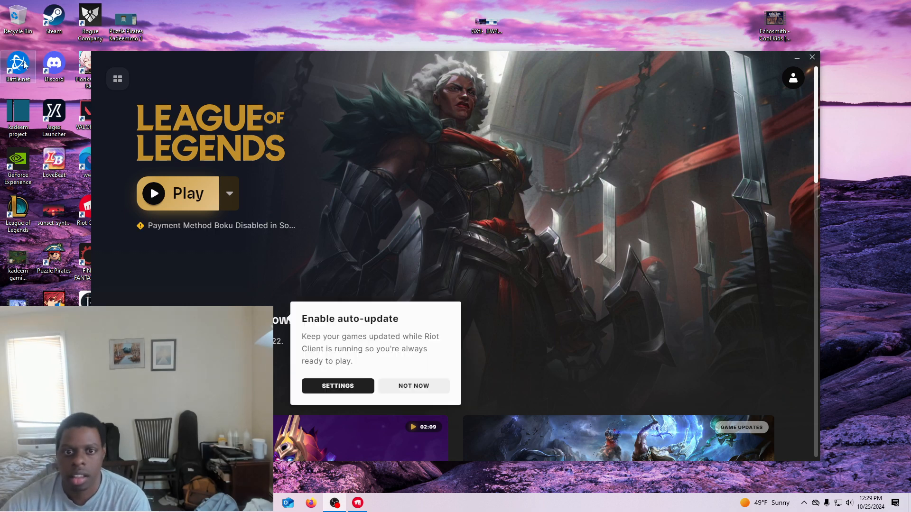
Decline Riot Client's auto-update with Not Now and launch League of Legends.
click(177, 193)
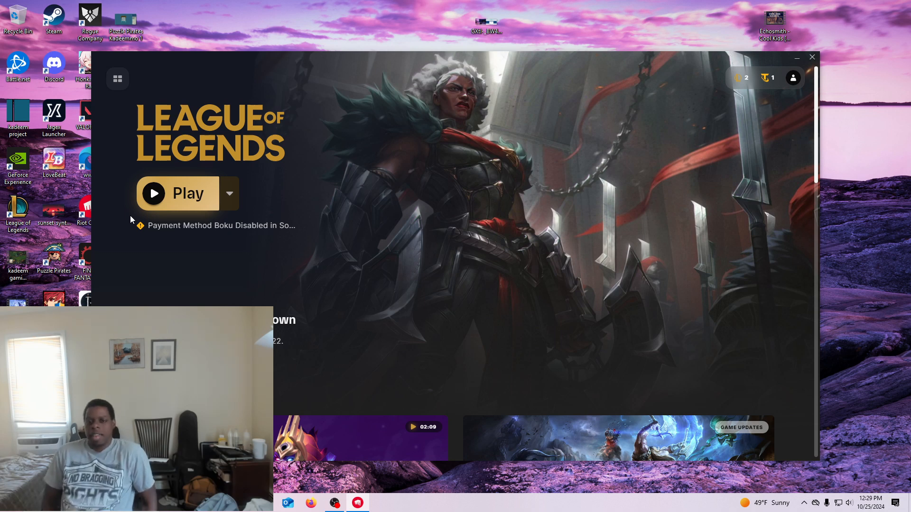
mouse_move(230, 204)
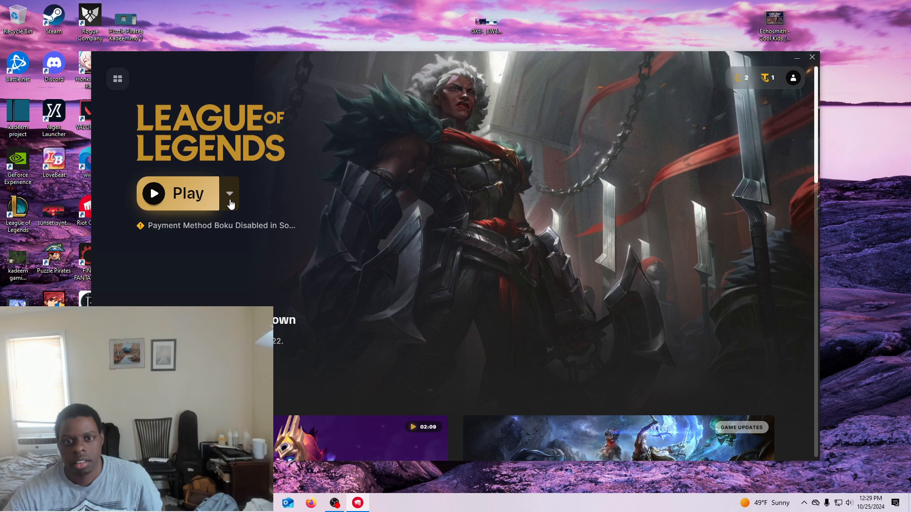
click(177, 193)
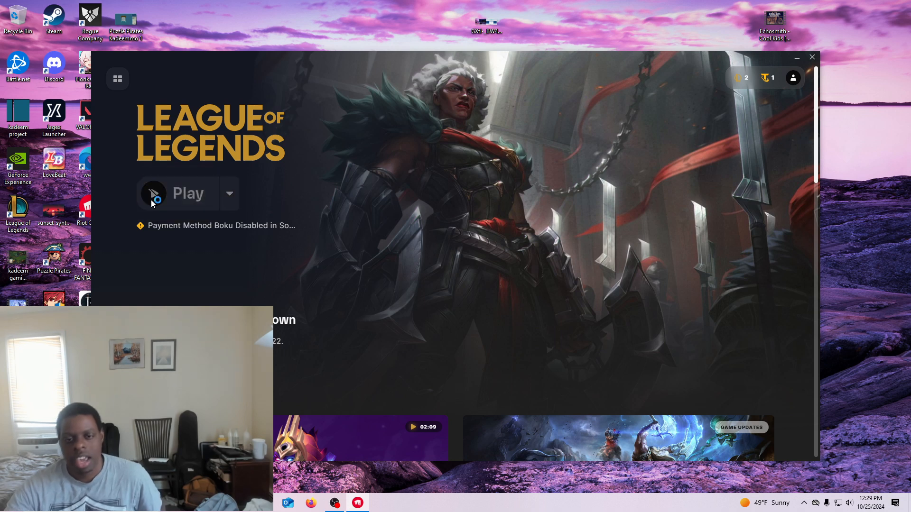
click(797, 57)
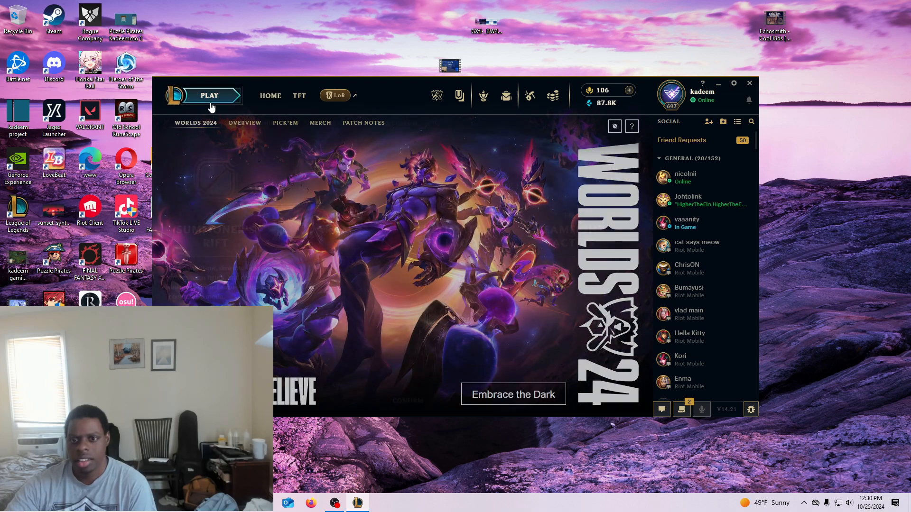
Create and start a Practice Tool game from Training, choosing Ashe as champion.
click(208, 95)
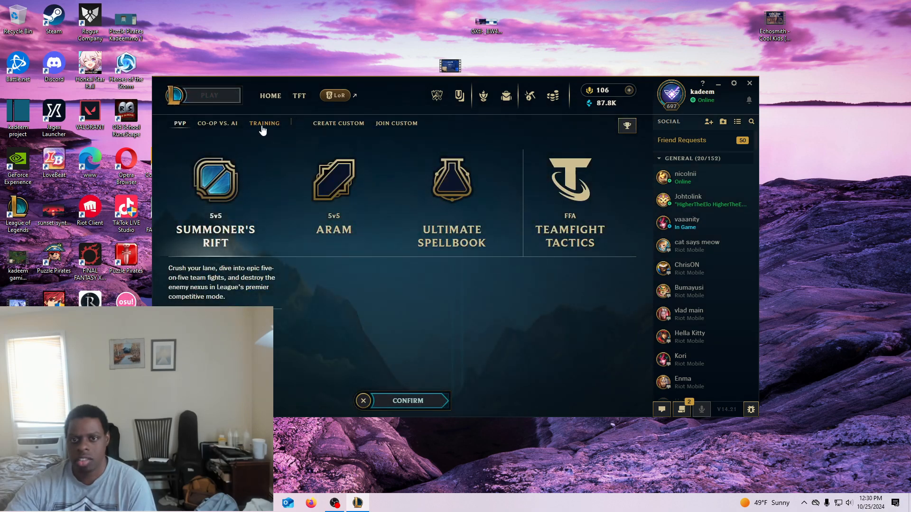
click(264, 124)
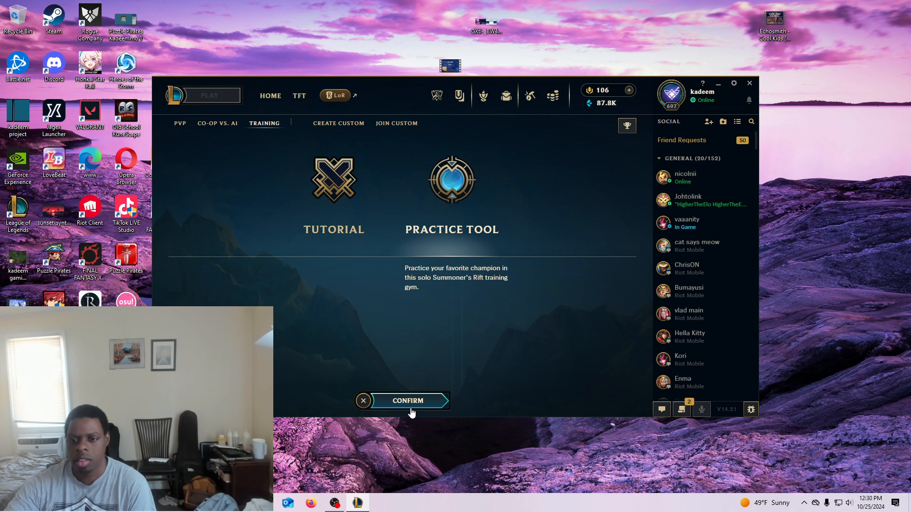
click(408, 401)
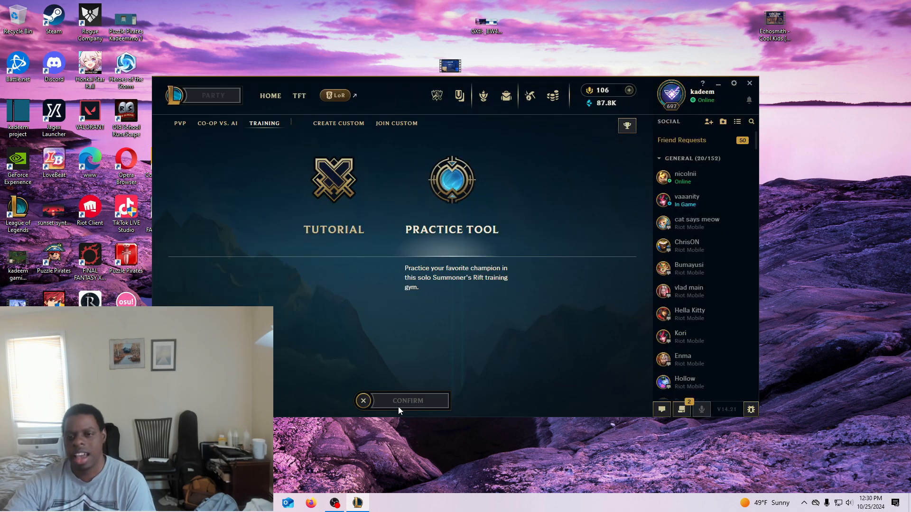
click(408, 400)
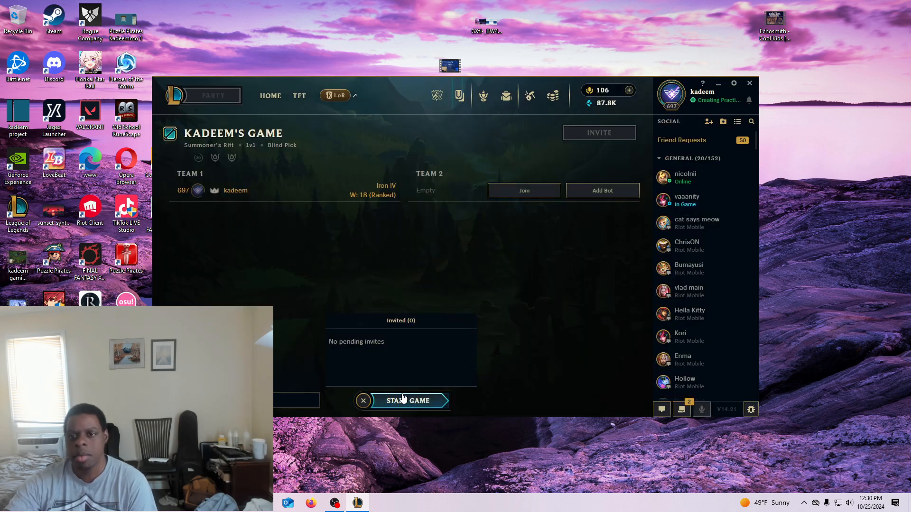
click(407, 401)
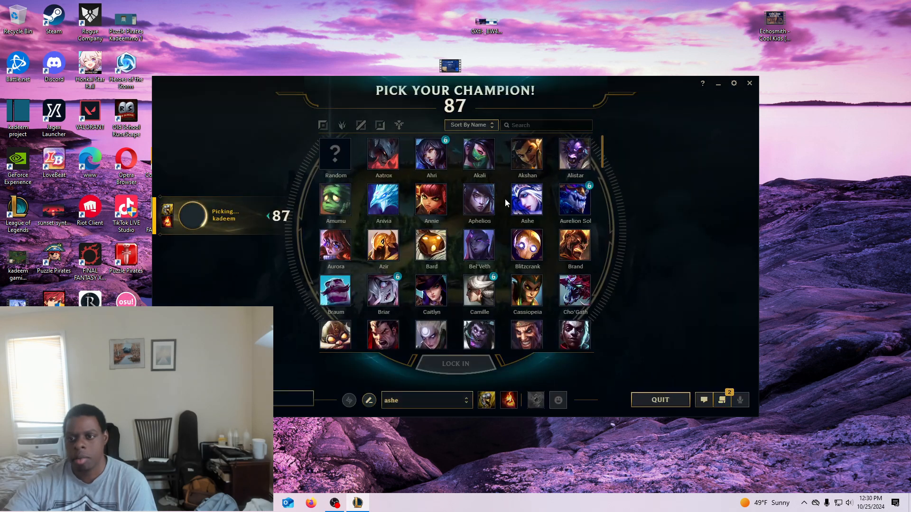
click(455, 364)
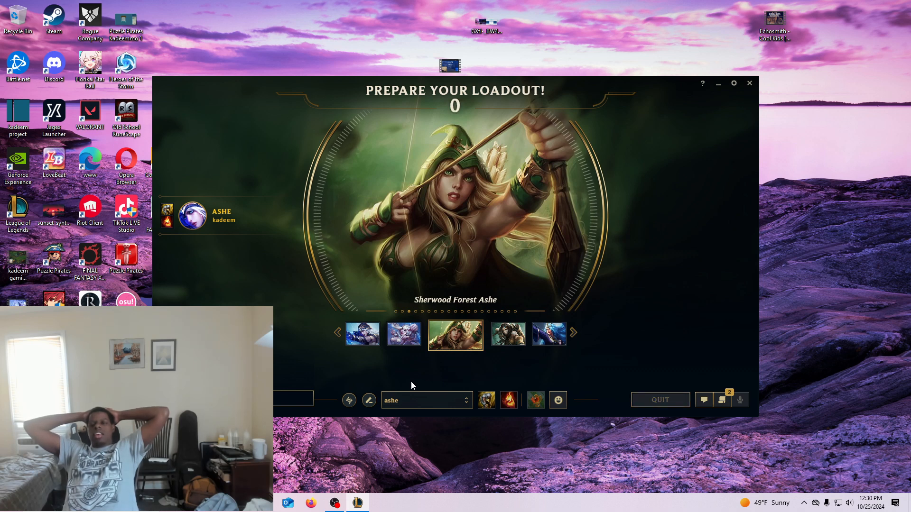
click(750, 83)
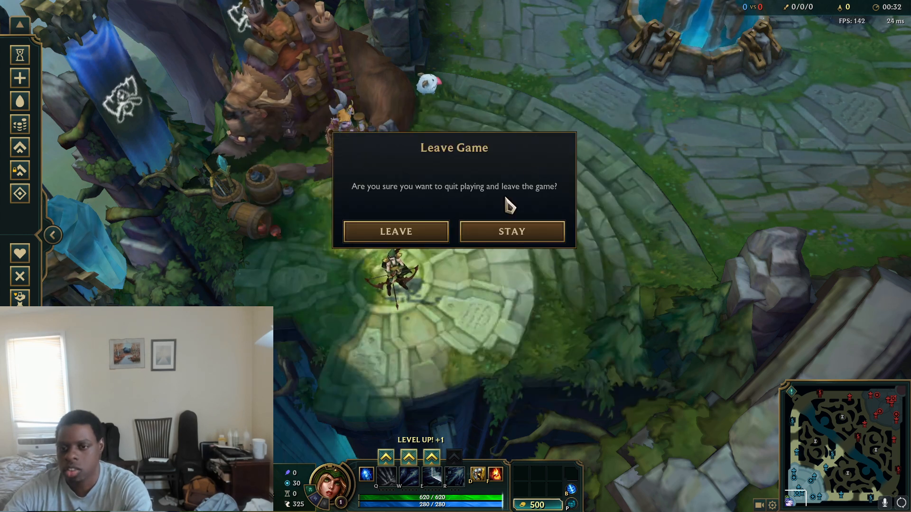
mouse_move(407, 244)
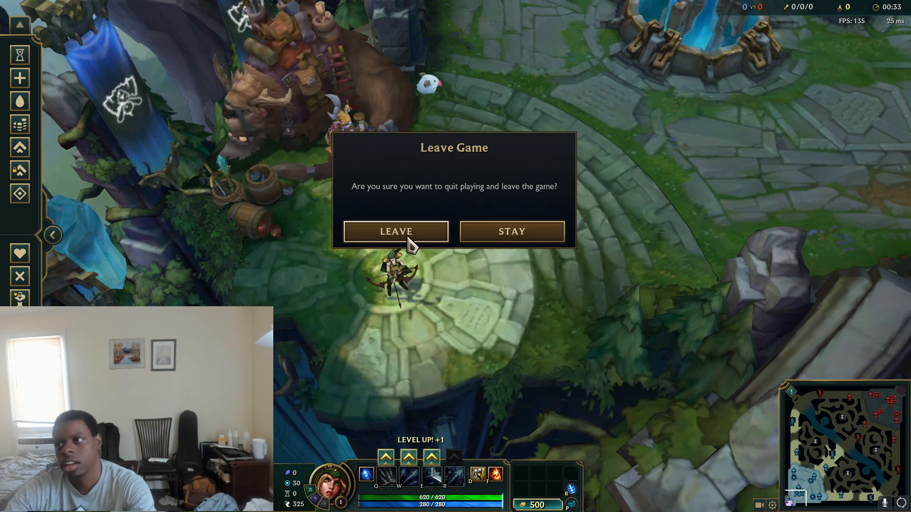
Leave the Practice Tool match through the Leave Game prompt.
click(395, 231)
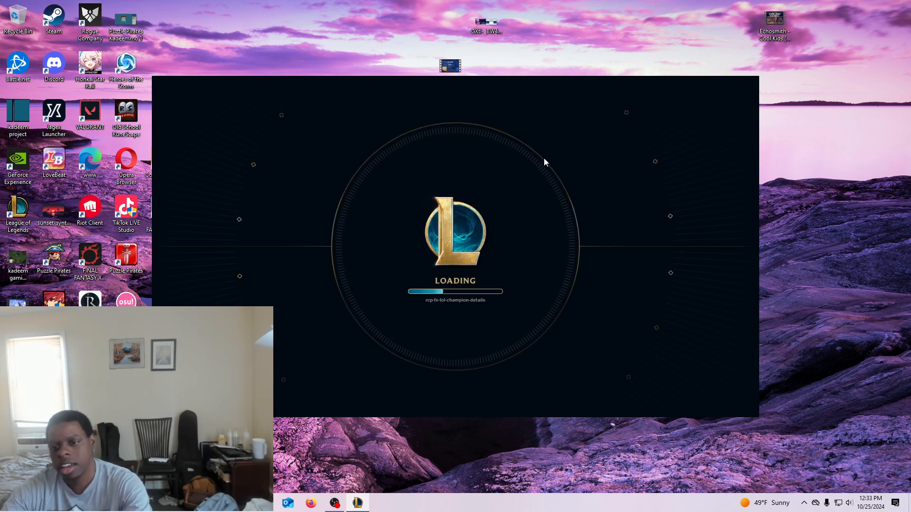
mouse_move(510, 176)
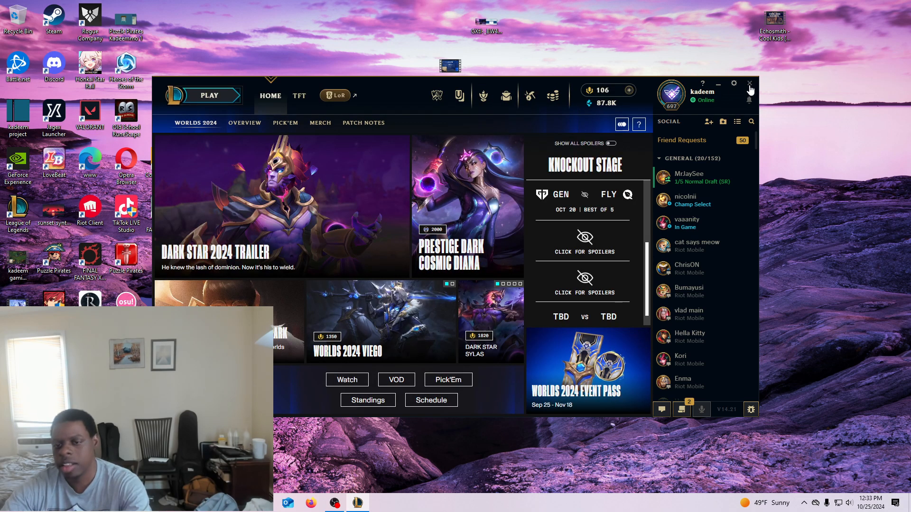
Close the League of Legends client from its home page.
click(751, 83)
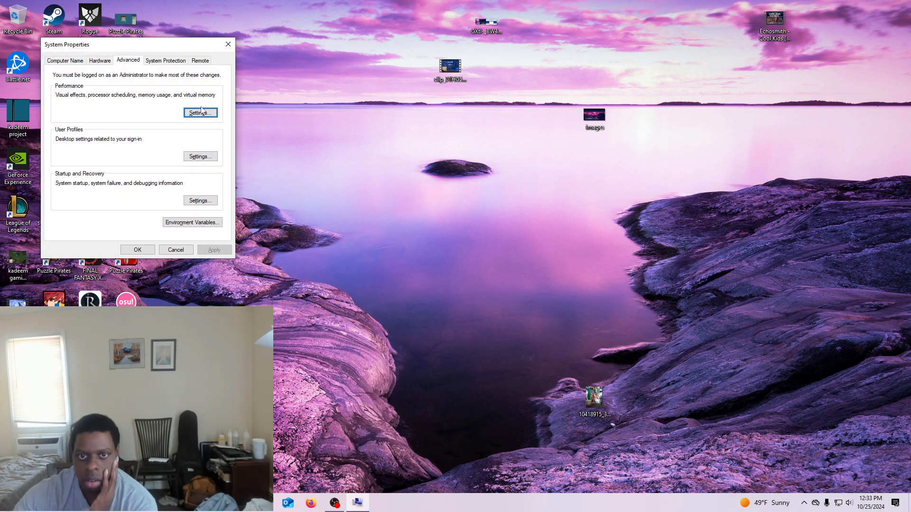
Check the C: paging file's 16000 MB initial and 17000 MB maximum sizes in Virtual Memory.
click(200, 112)
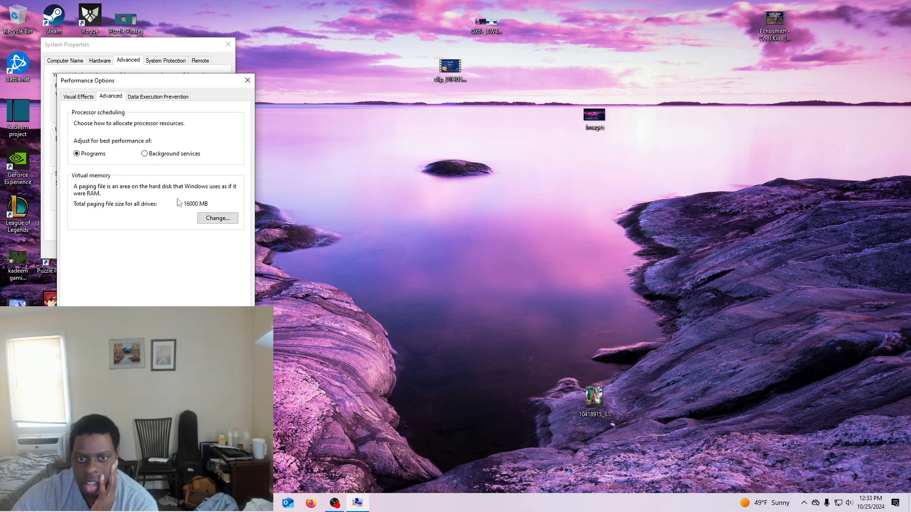
click(218, 218)
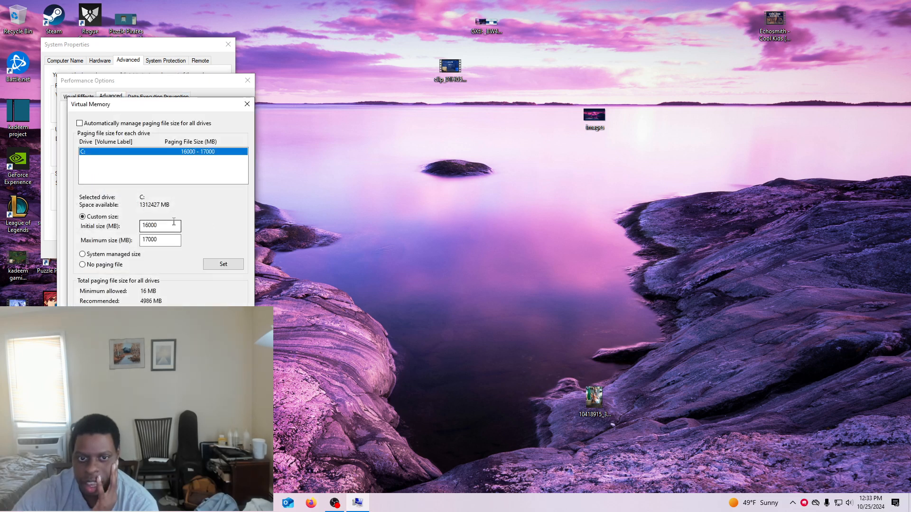
triple_click(160, 225)
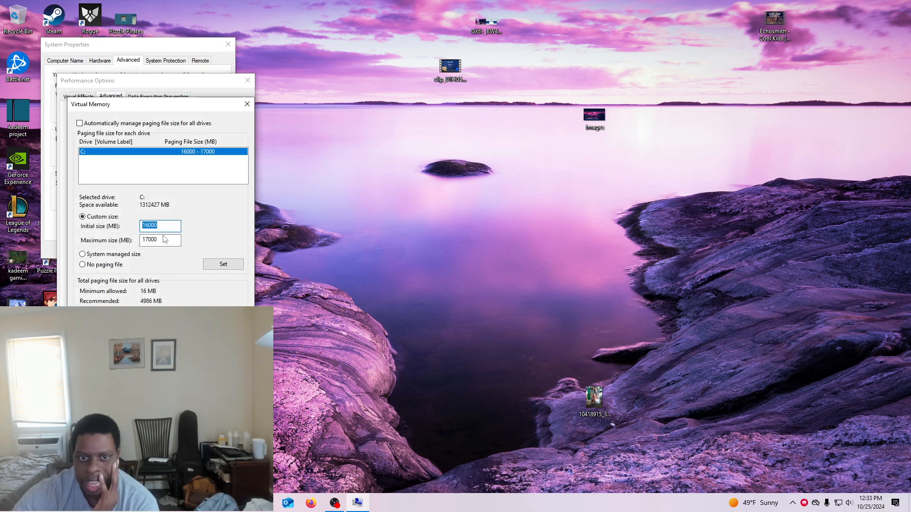
click(159, 240)
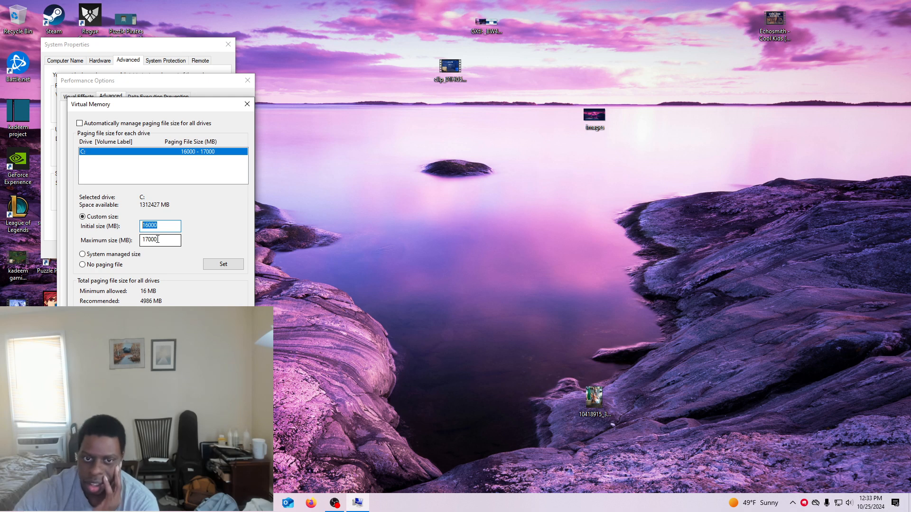
click(160, 240)
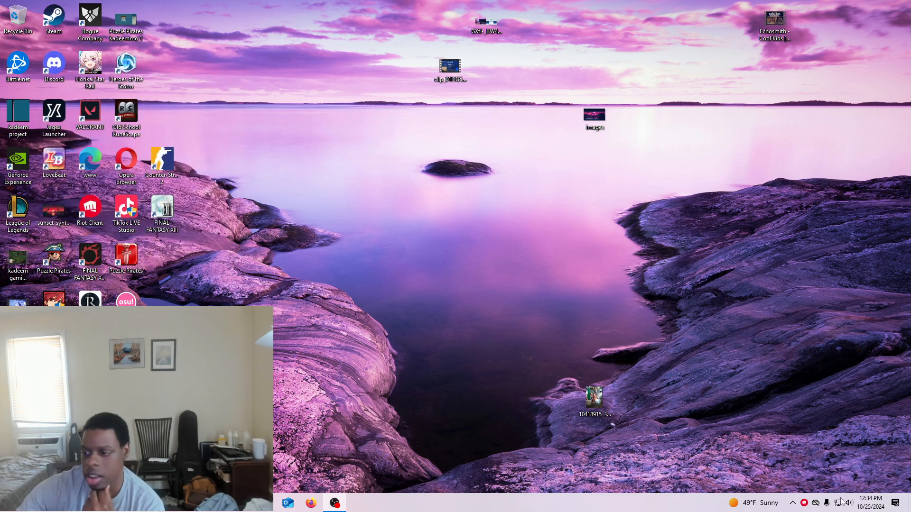
mouse_move(685, 477)
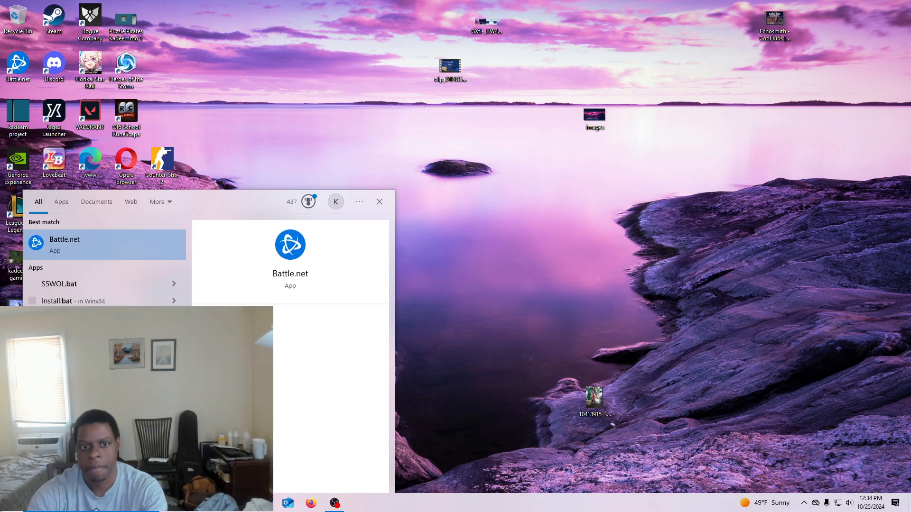
Search Windows for 'battery settings' and open the web results in Edge.
text(battery)
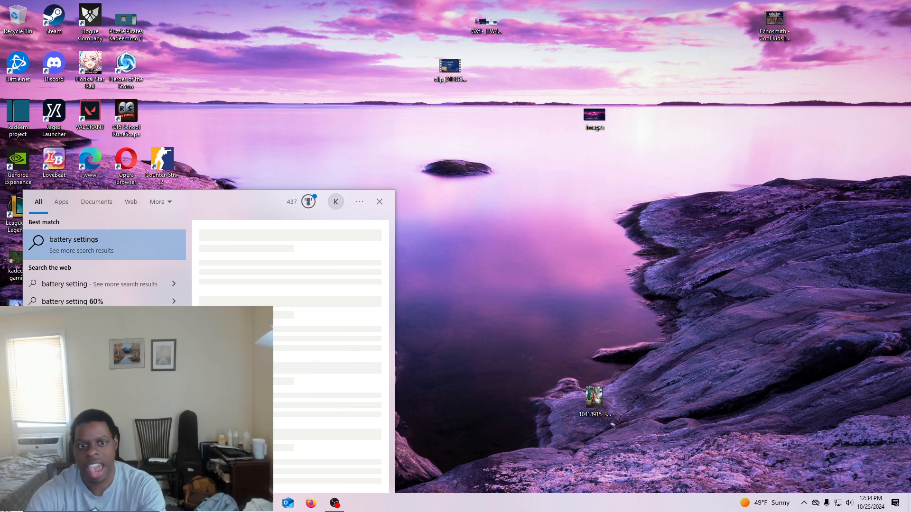
click(73, 239)
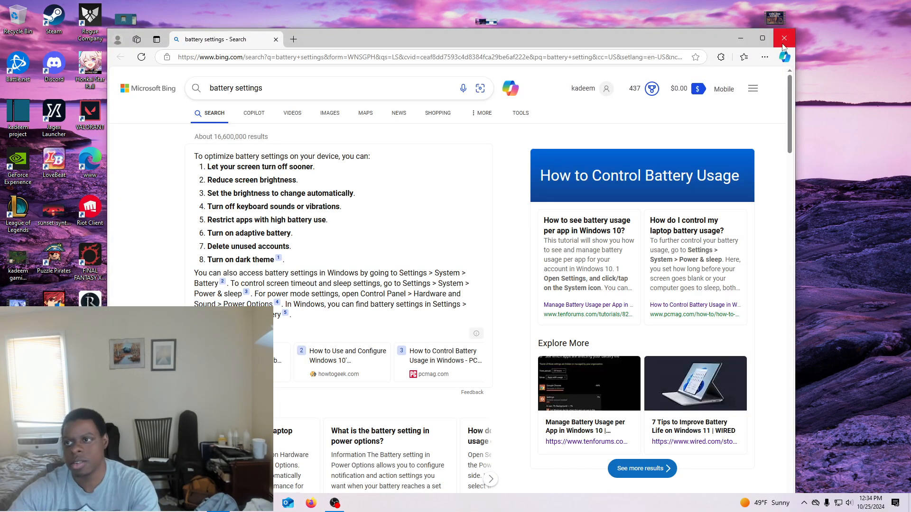
Close Edge, set the advanced power settings plan to High performance, and close that dialog.
click(784, 38)
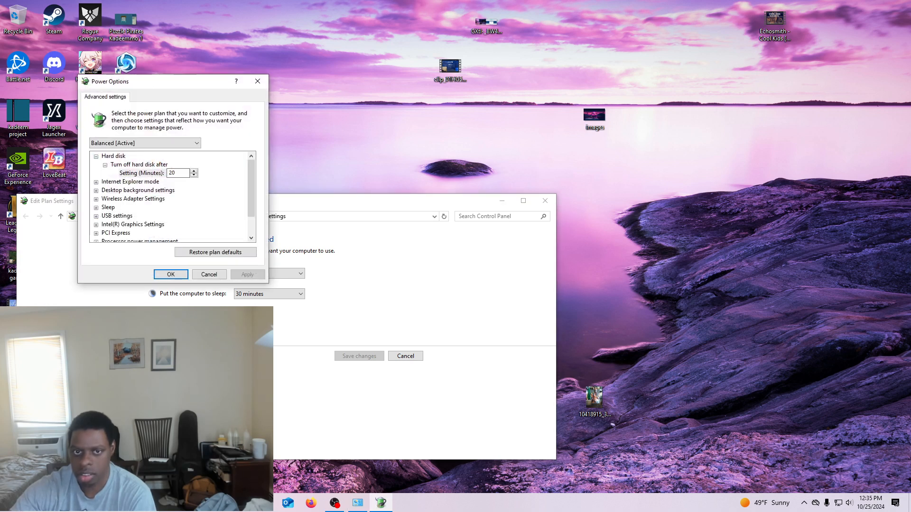
click(144, 143)
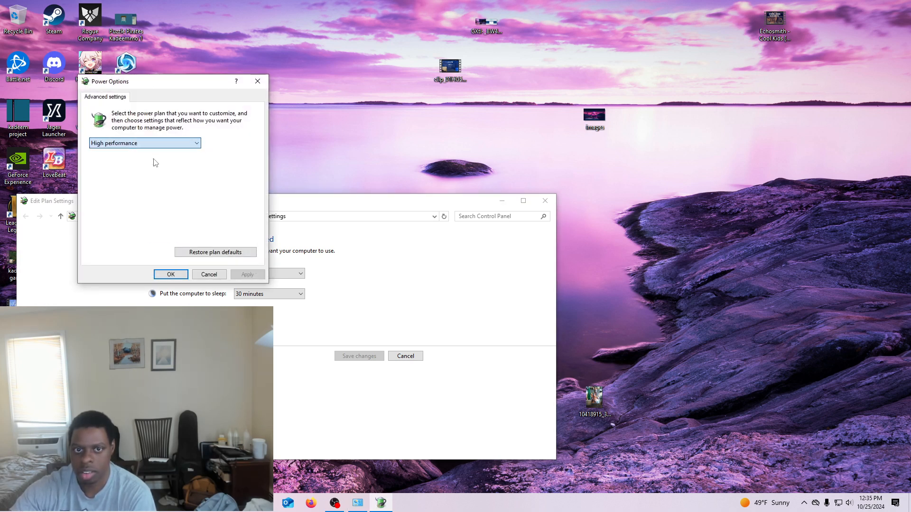
click(170, 274)
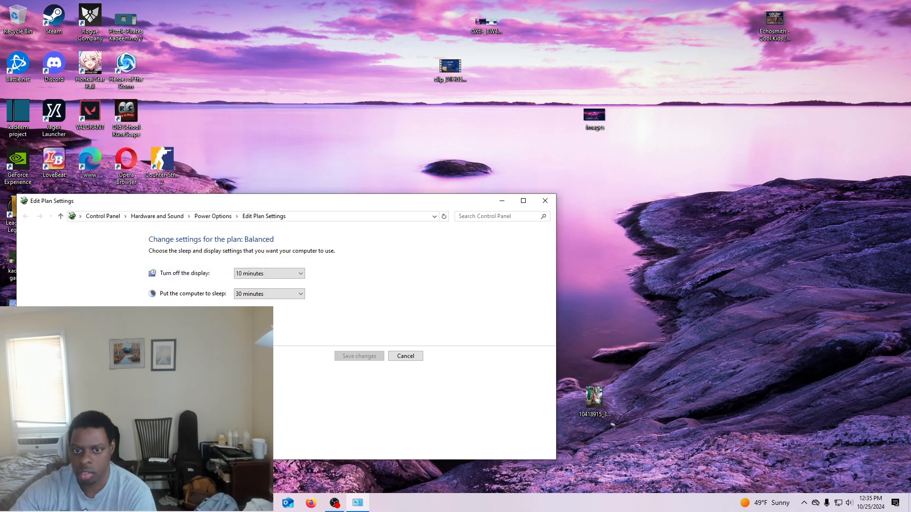
Set the Balanced plan's display-off timer to 30 minutes, save, and close Control Panel.
click(268, 273)
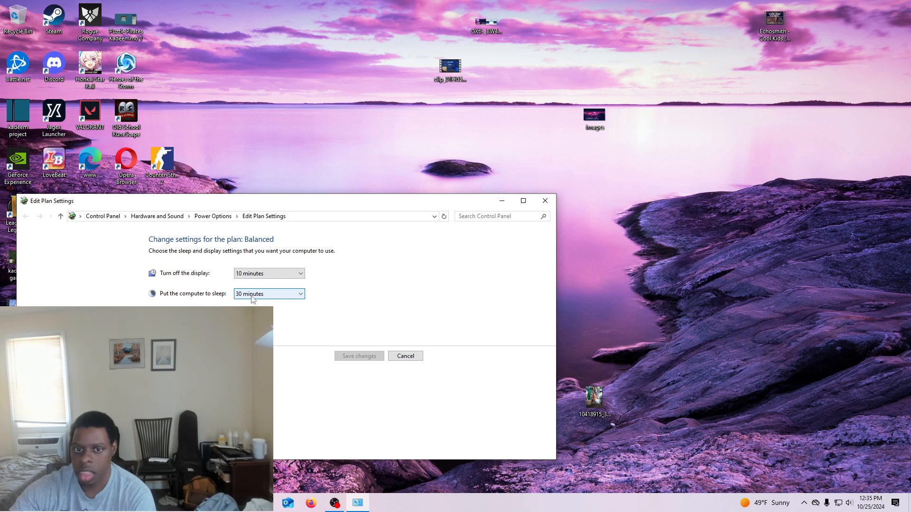
click(268, 273)
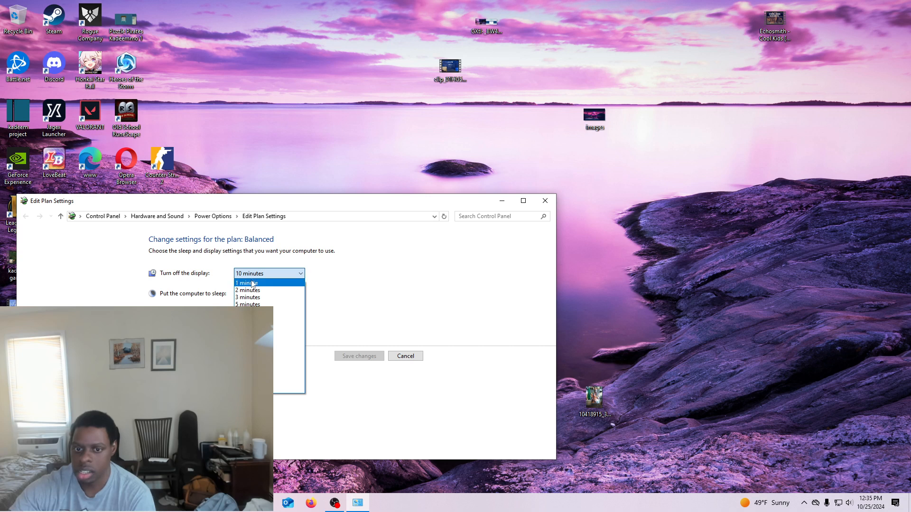
click(268, 274)
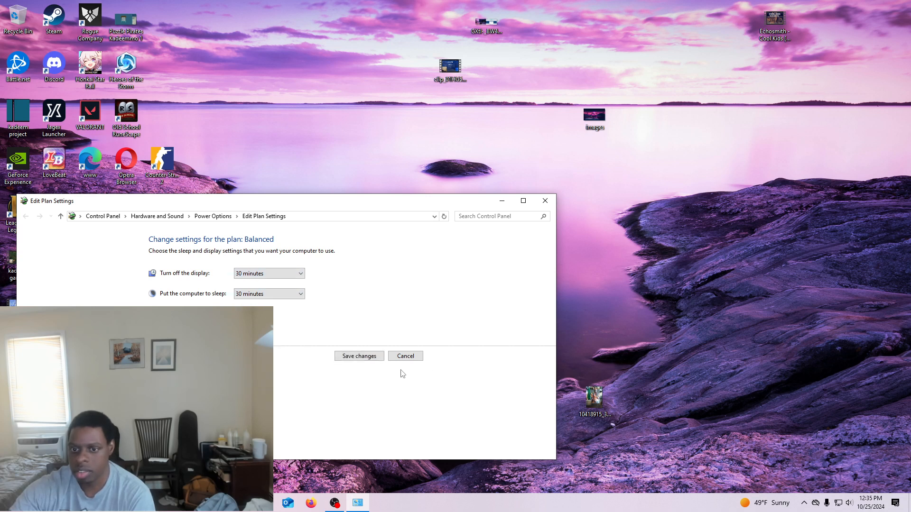
click(406, 355)
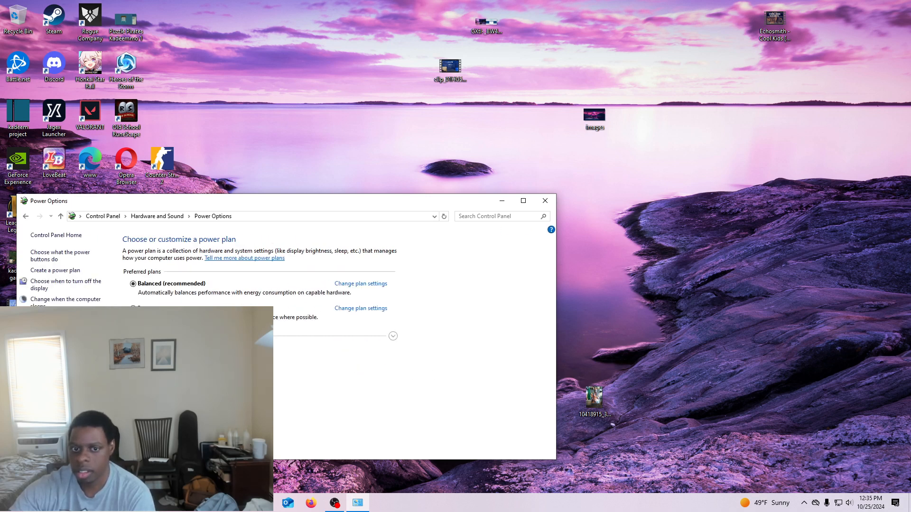
mouse_move(337, 337)
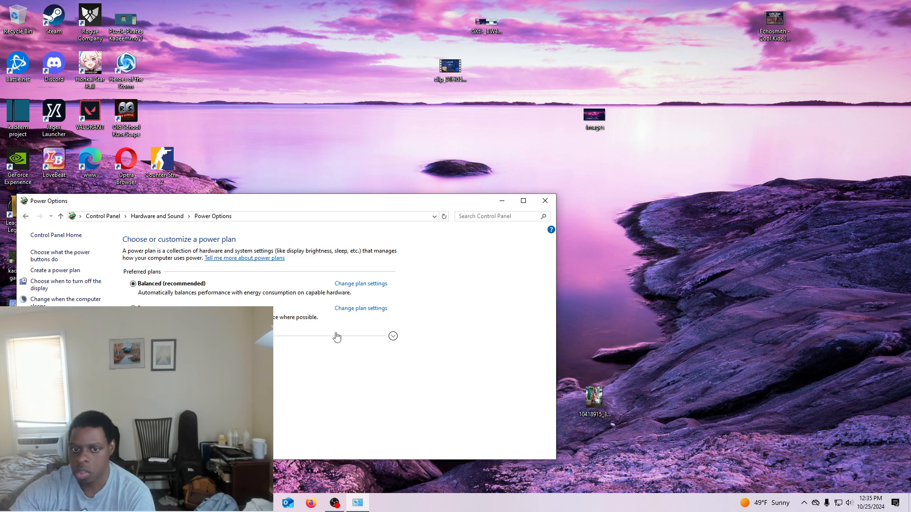
click(393, 336)
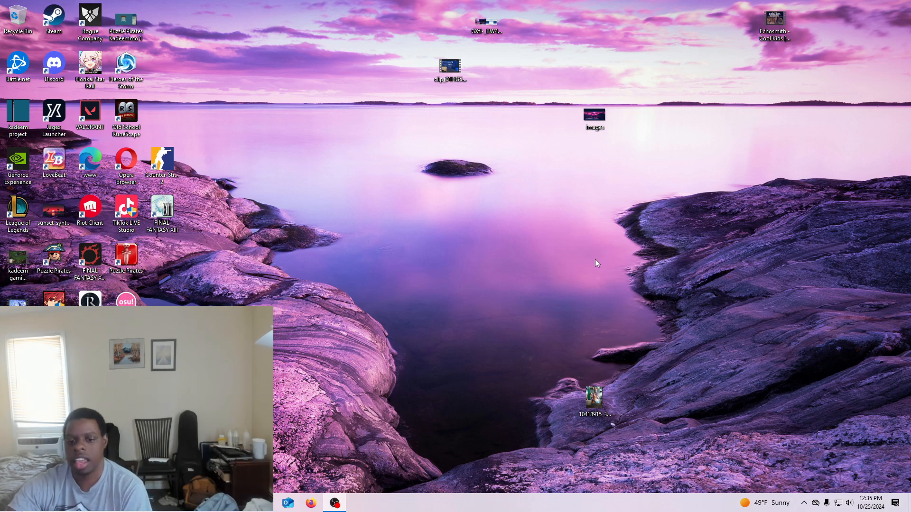
mouse_move(454, 267)
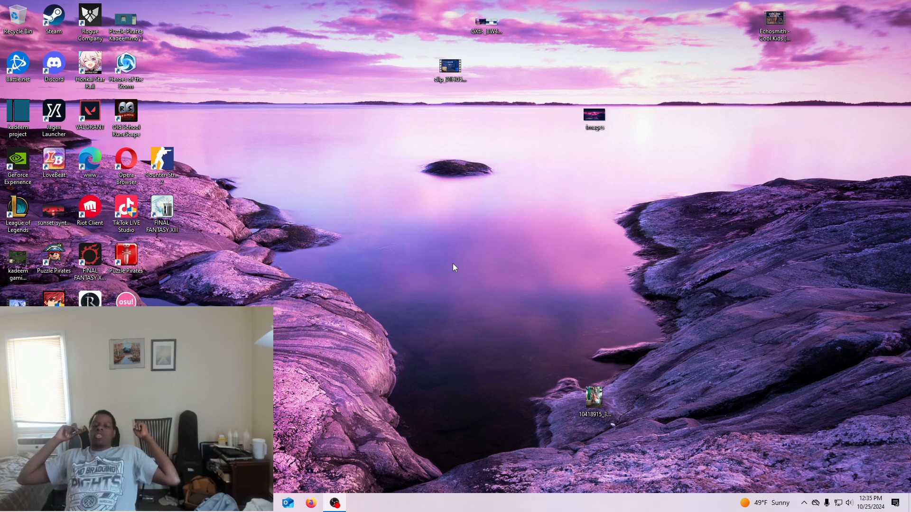
mouse_move(411, 305)
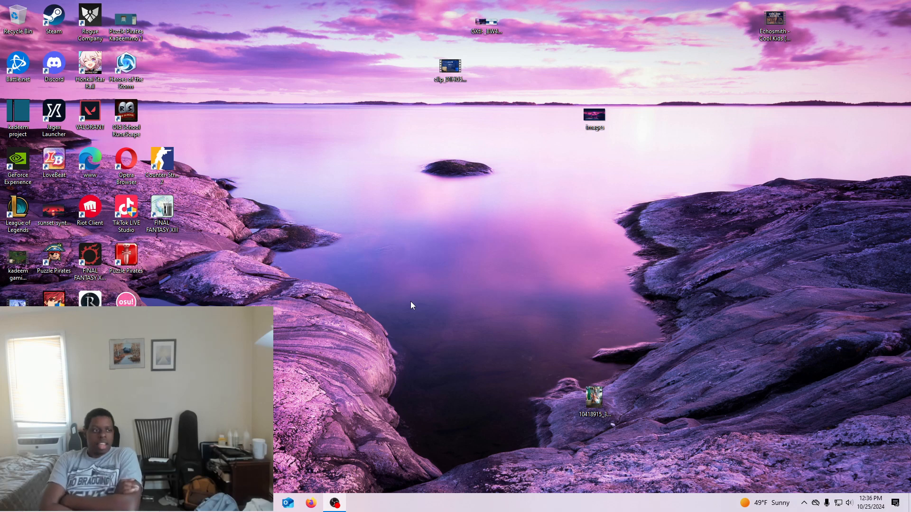
mouse_move(408, 308)
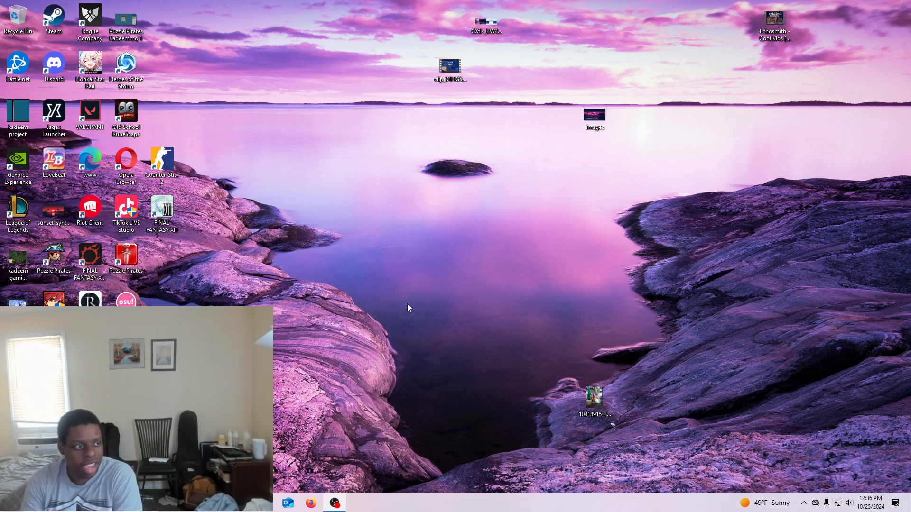